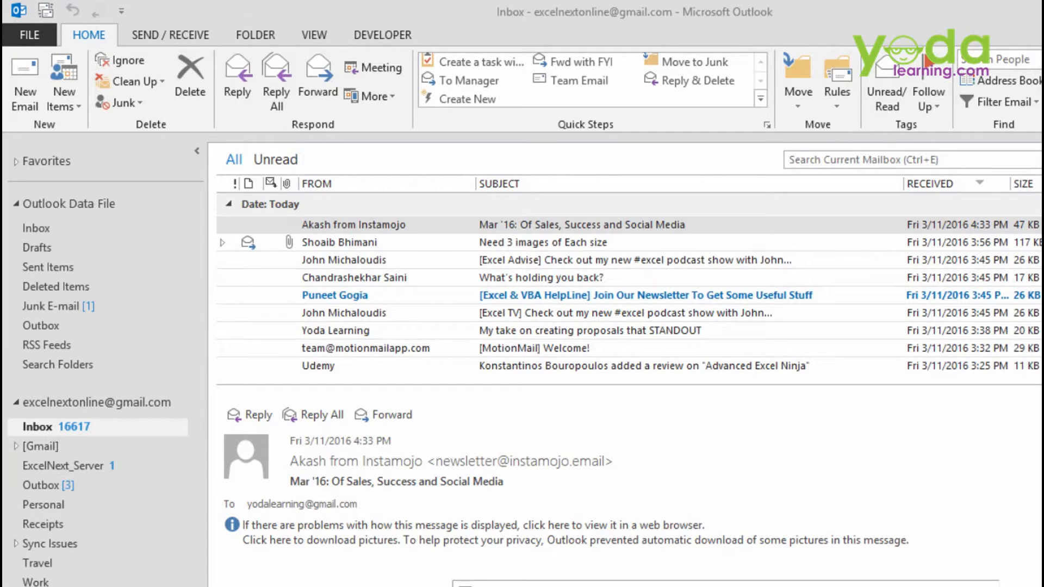
Step: Open the 'Need 3 images of Each size' message from the Inbox in a separate window
click(533, 243)
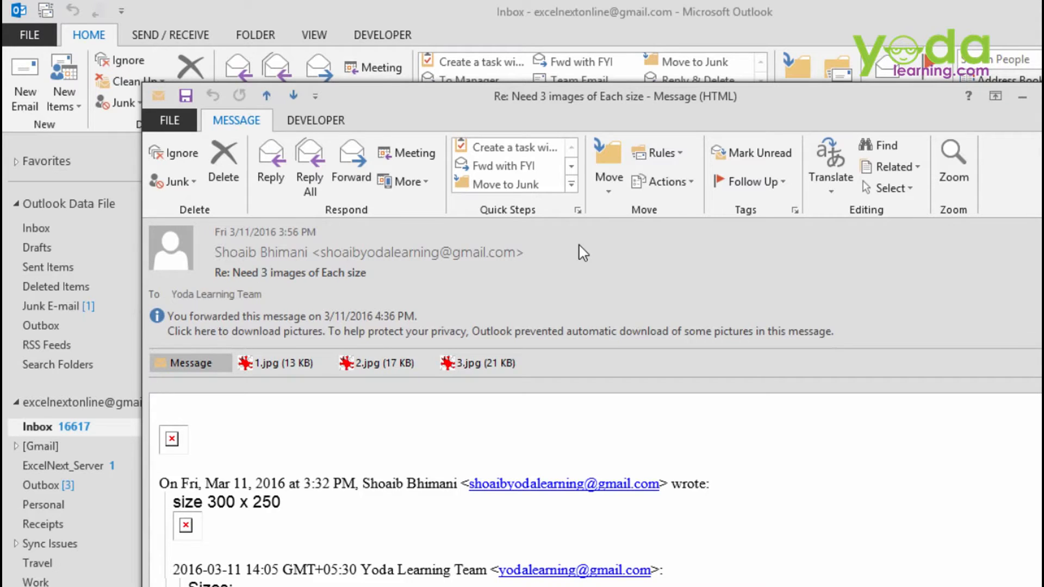
mouse_move(416, 193)
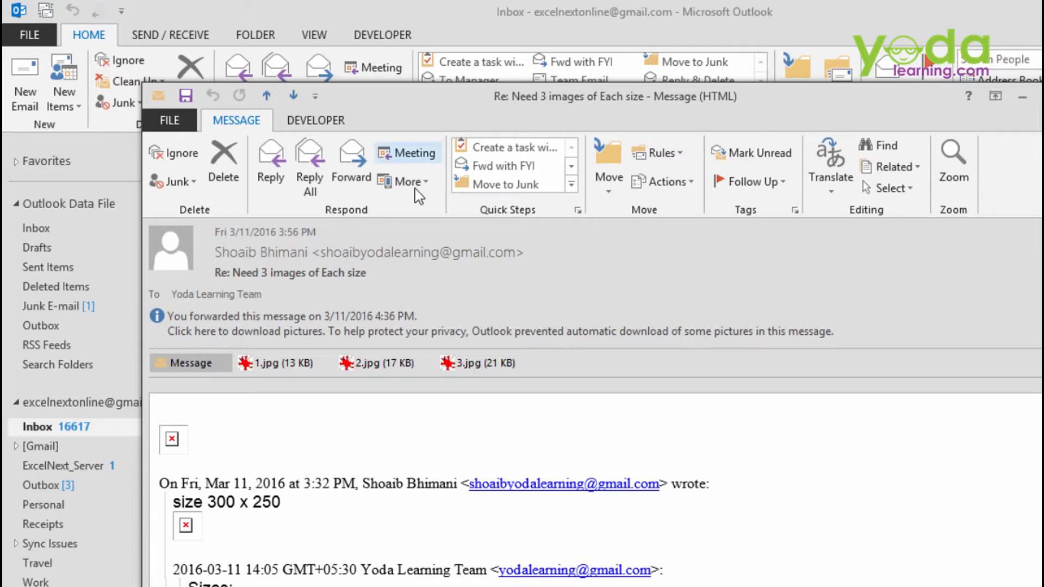
Step: Draft a forward of the message to Excel Next, copying Eddie Murphy from the contacts list
click(350, 163)
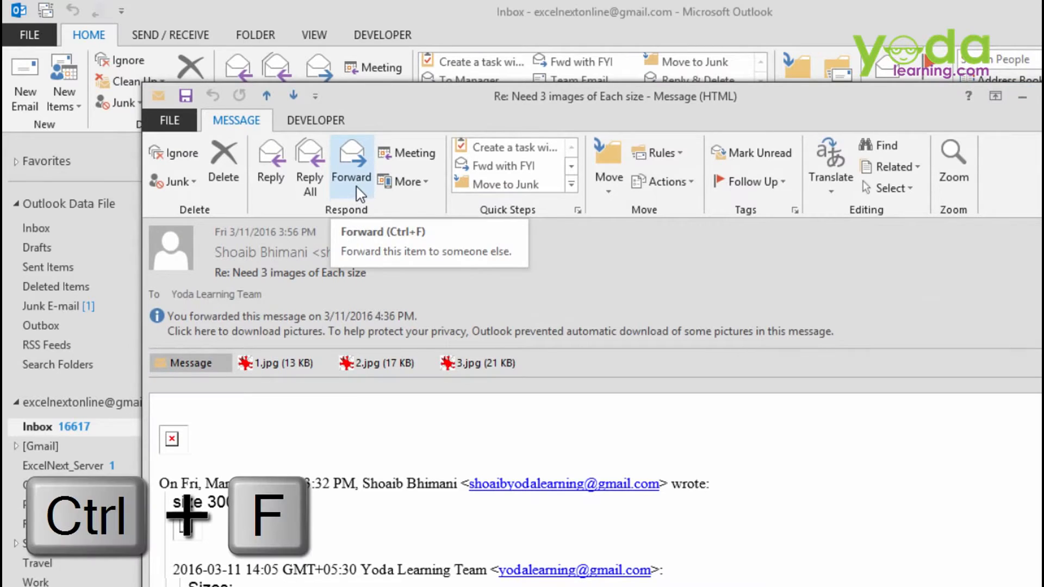
key(ctrl+f)
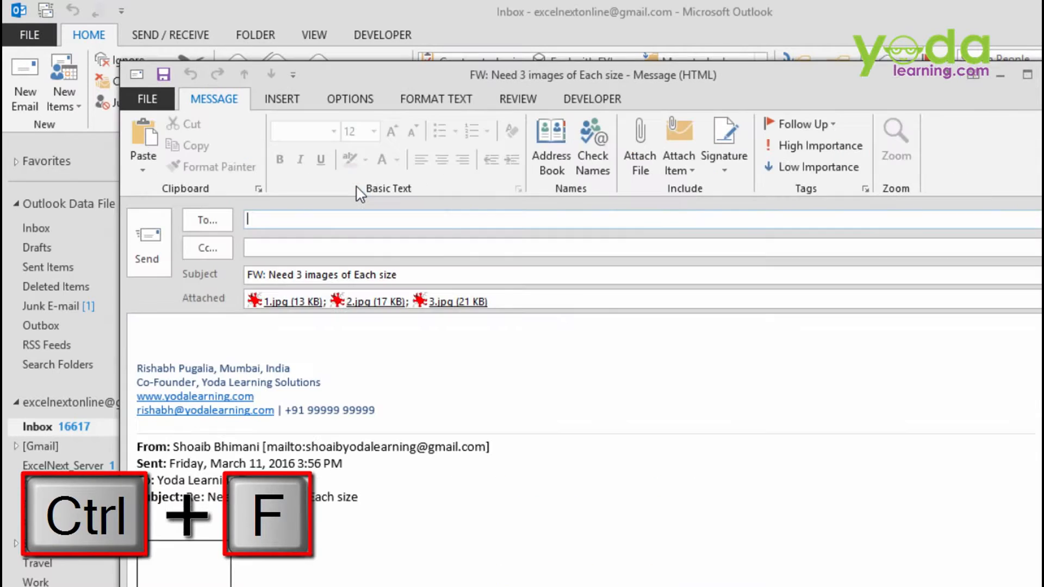
key(ctrl+f)
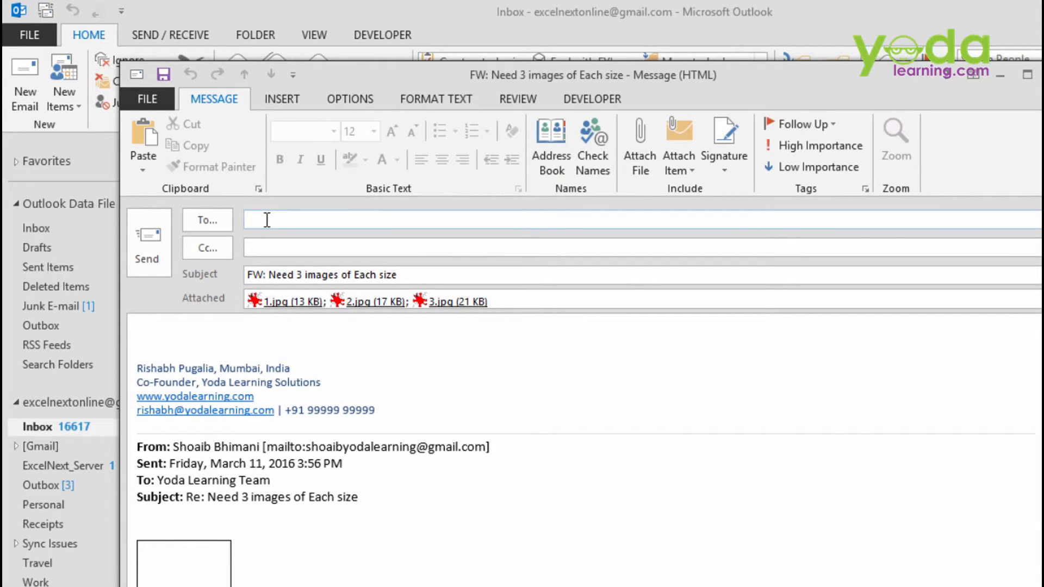
text(Excel Next;)
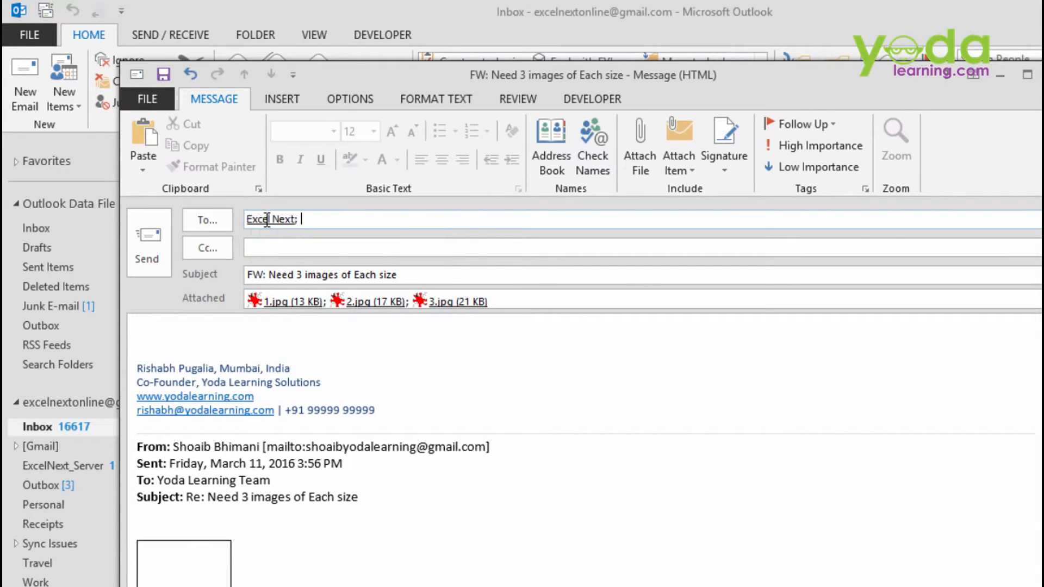
text(ed)
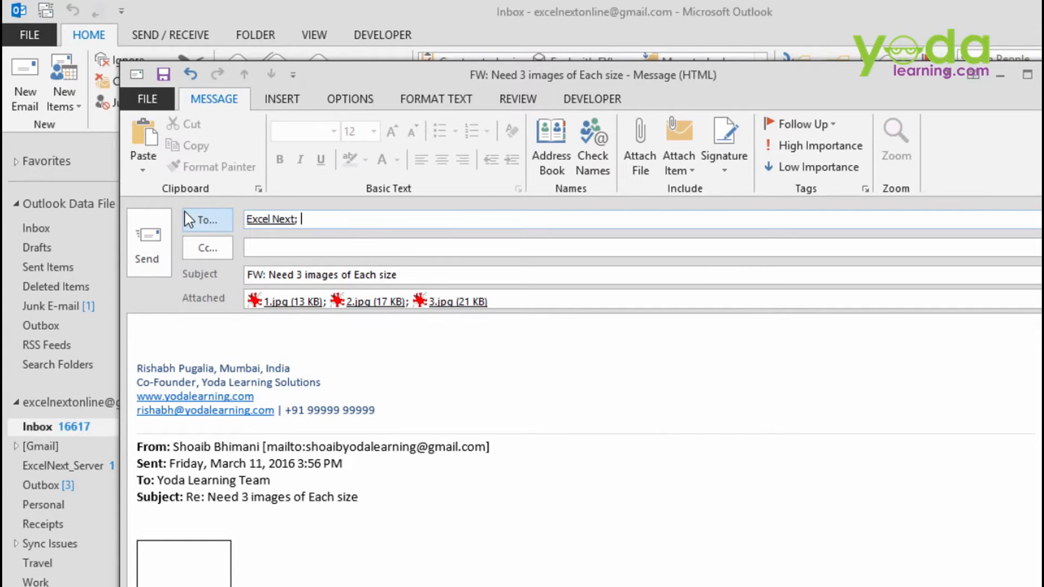
click(207, 220)
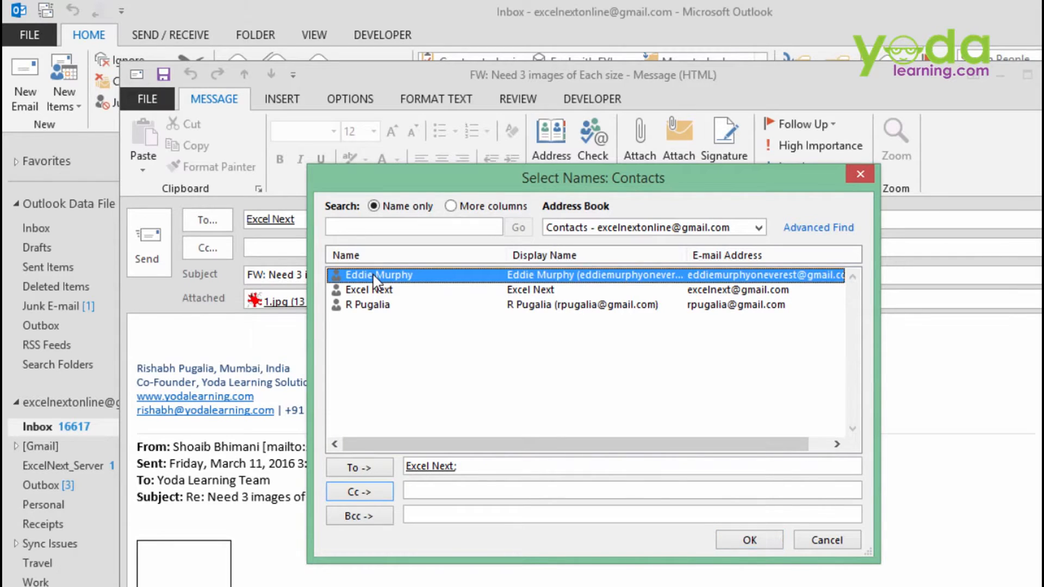
click(359, 491)
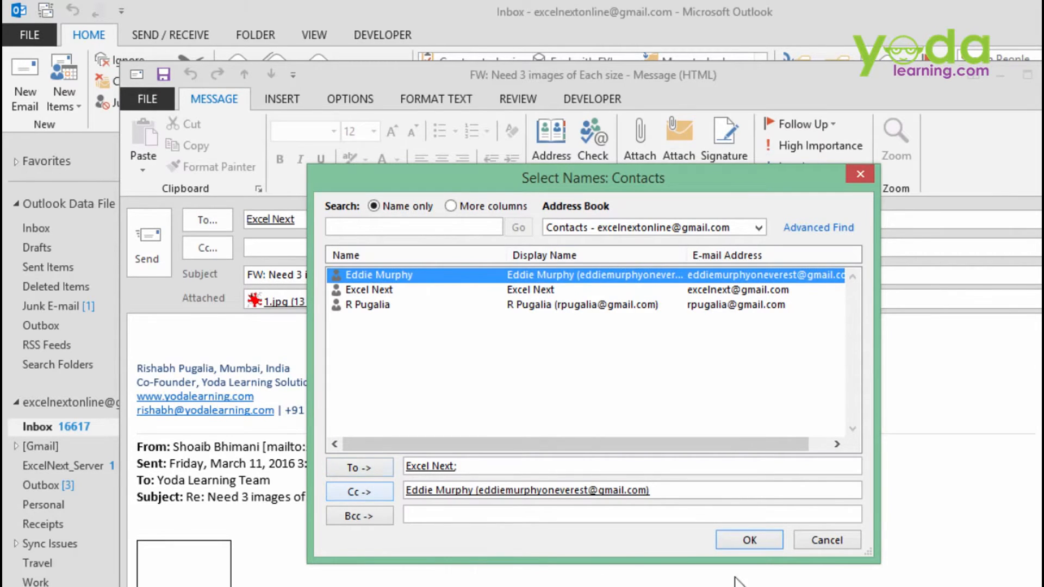
click(748, 539)
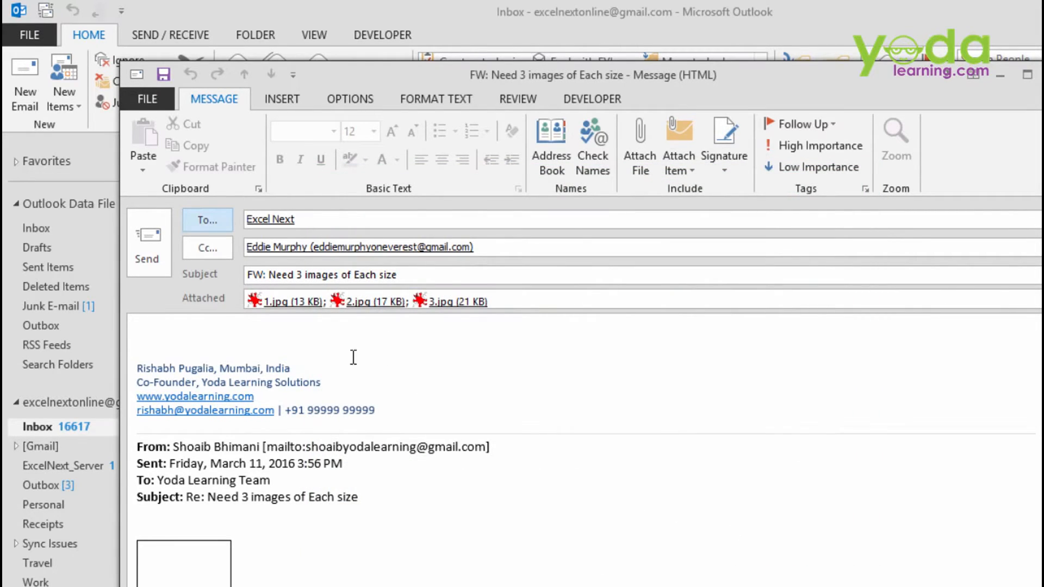
mouse_move(148, 260)
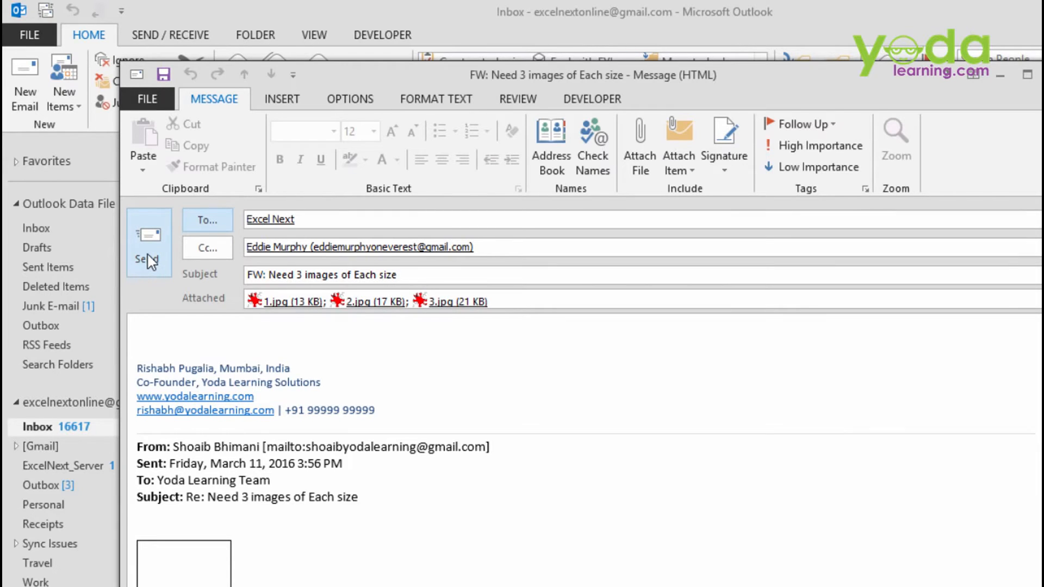
Step: Send the forward to Excel Next and close the original message window
click(149, 241)
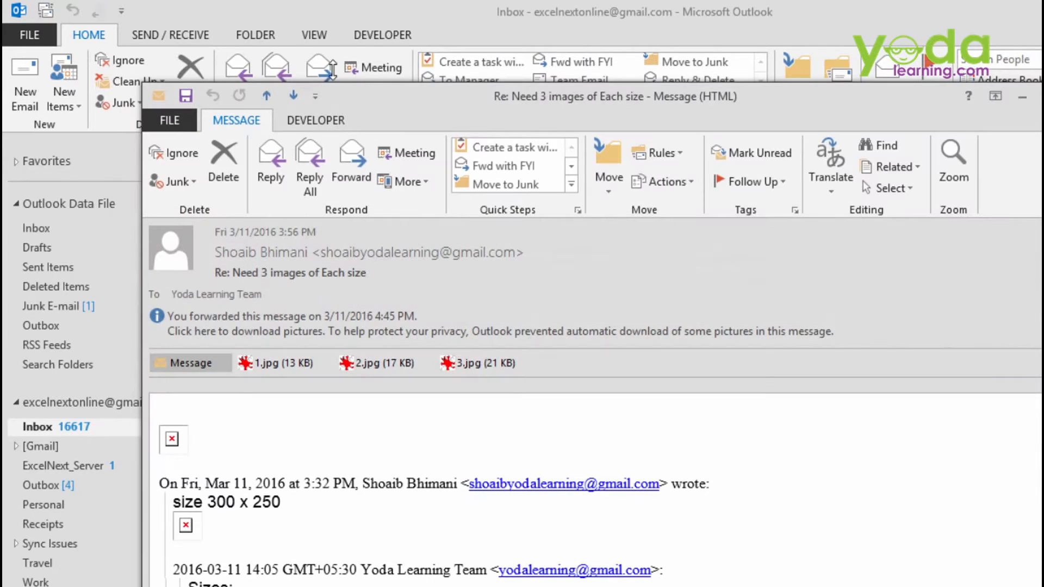
mouse_move(895, 271)
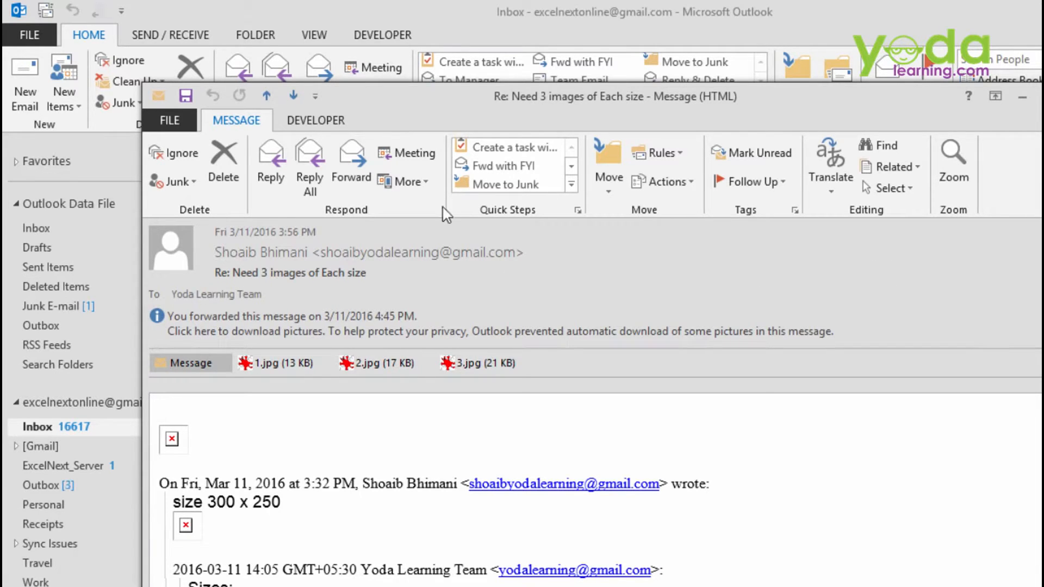
click(350, 166)
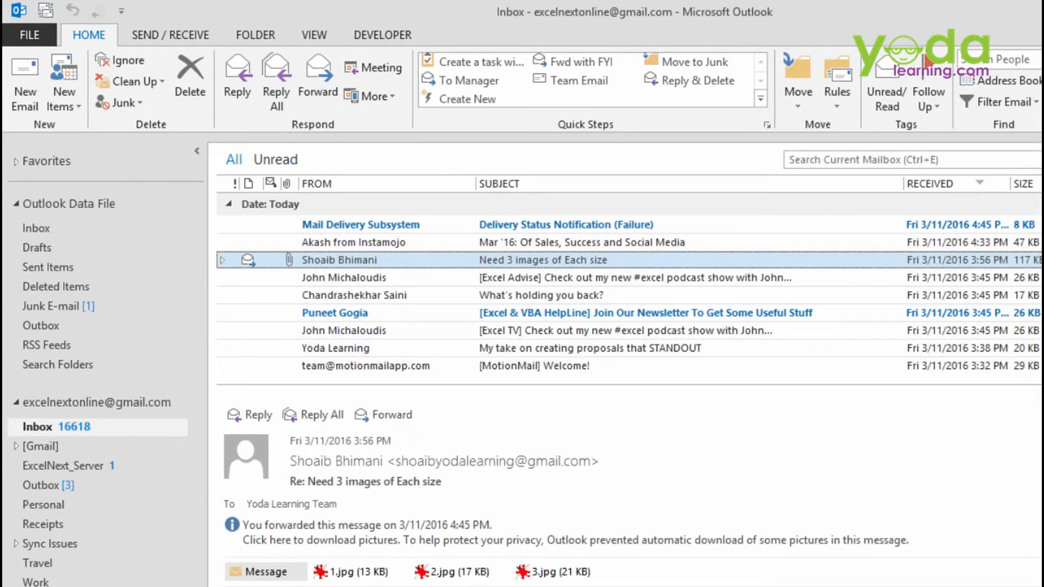
mouse_move(859, 217)
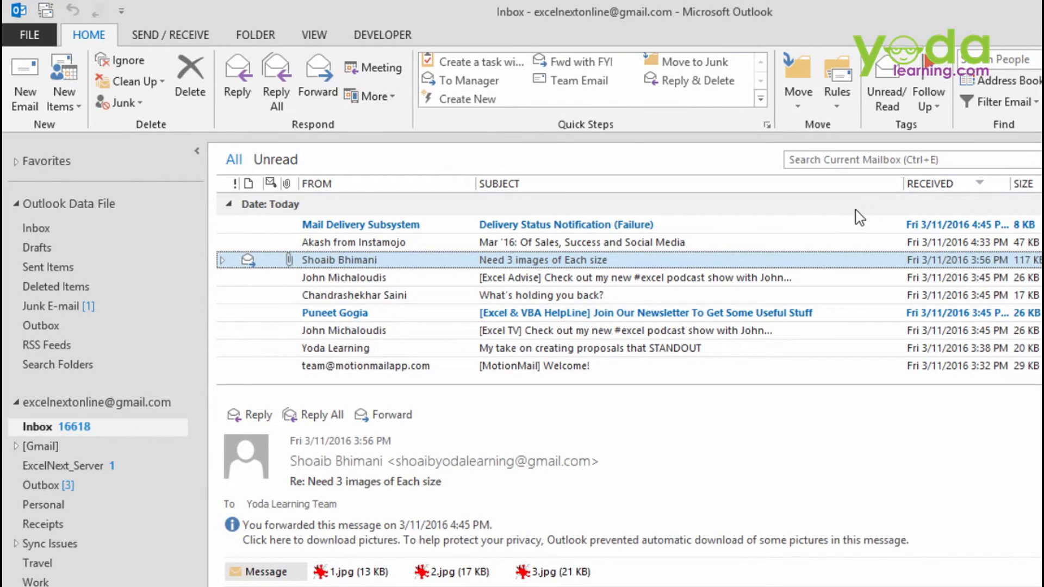
mouse_move(839, 219)
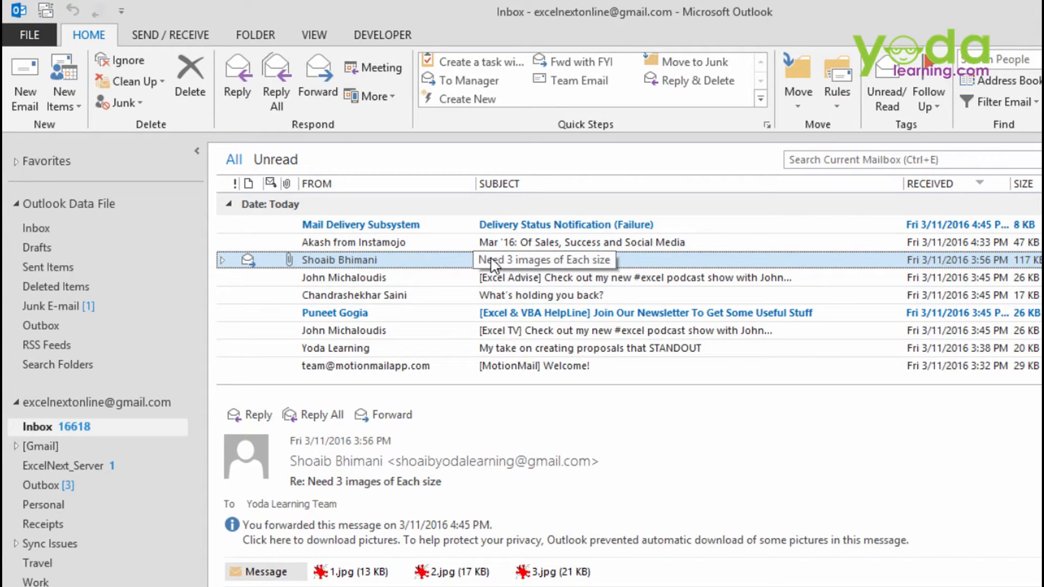
mouse_move(432, 268)
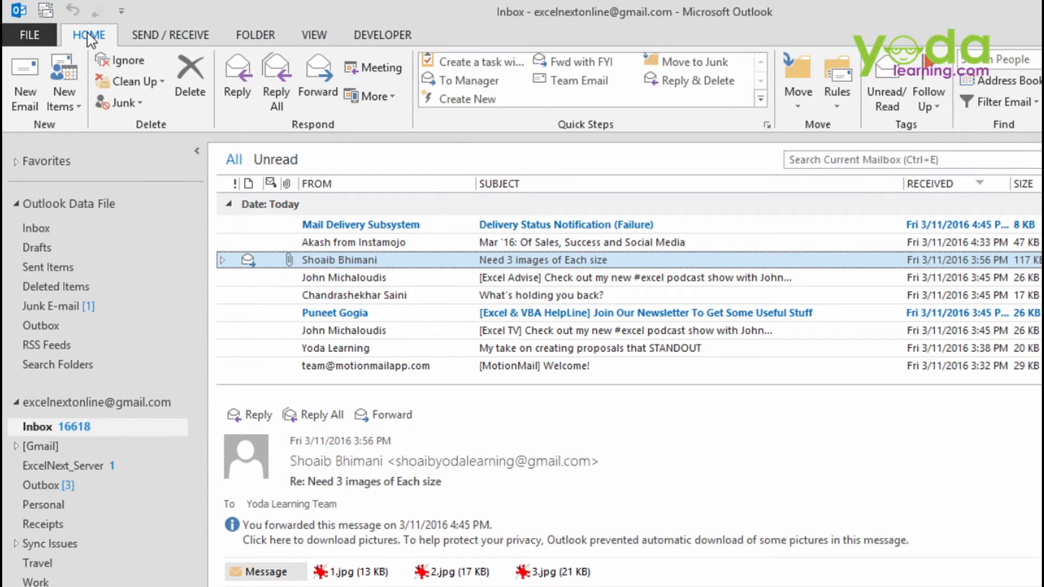
mouse_move(107, 57)
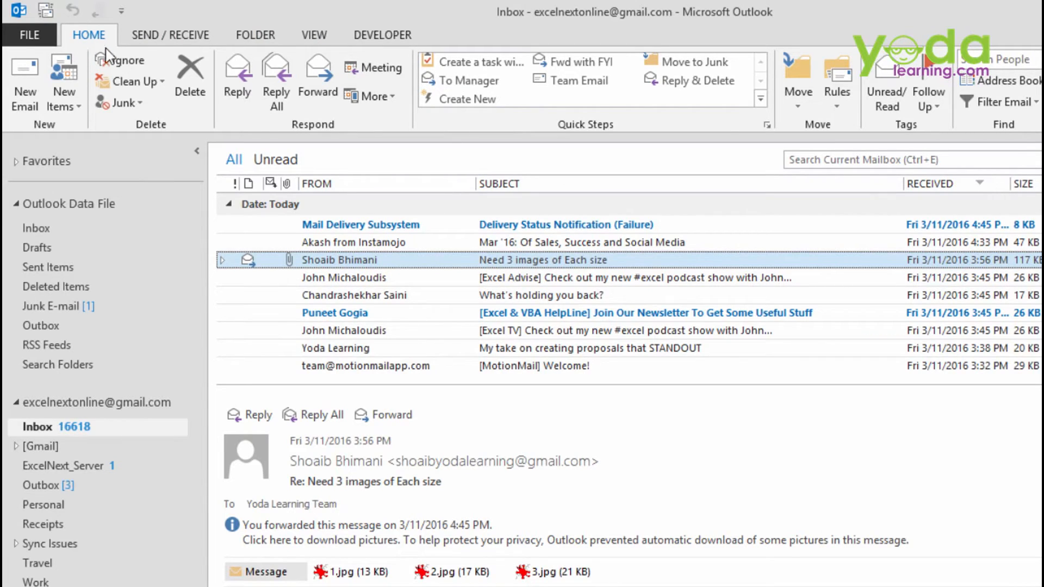
mouse_move(613, 137)
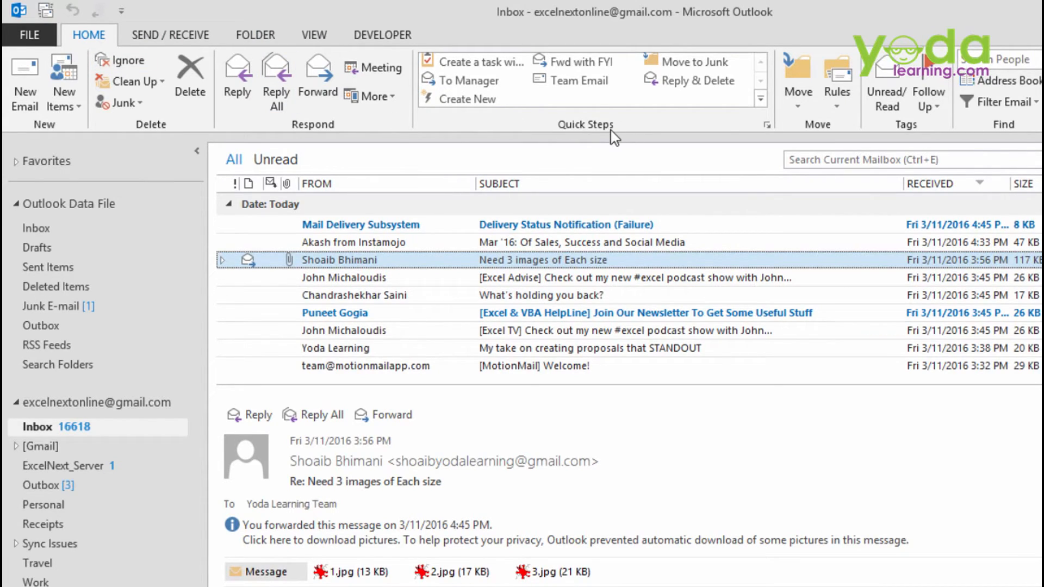
mouse_move(607, 133)
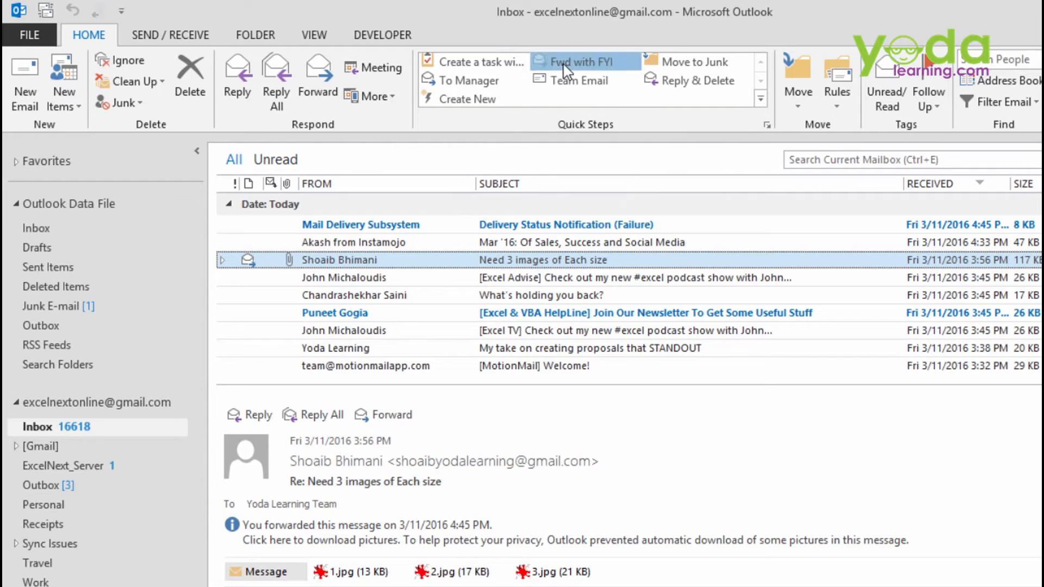
Step: Apply the 'Fwd with FYI' Quick Step to the images email and check the FYI note
click(585, 62)
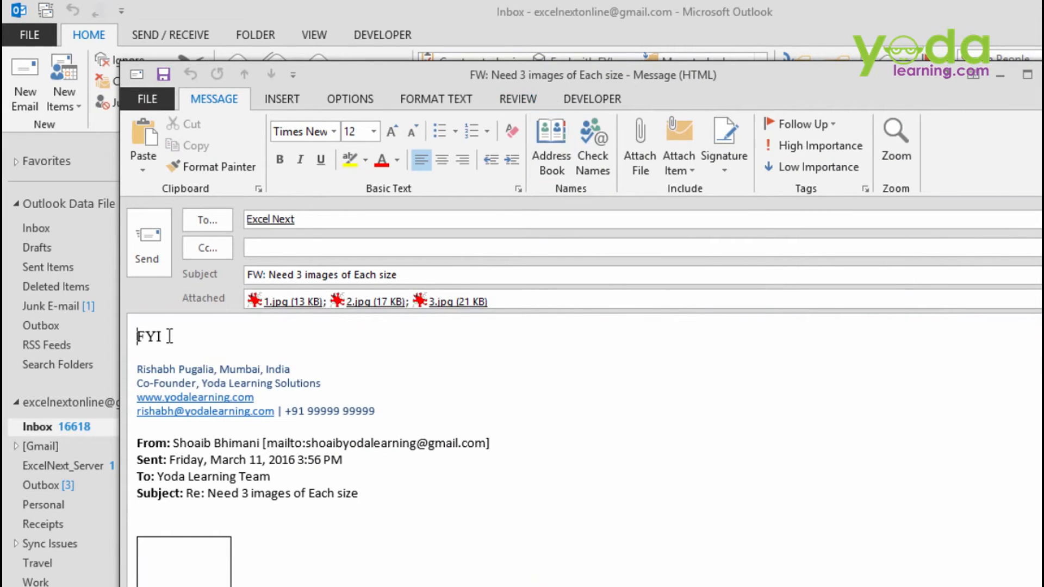
double_click(149, 336)
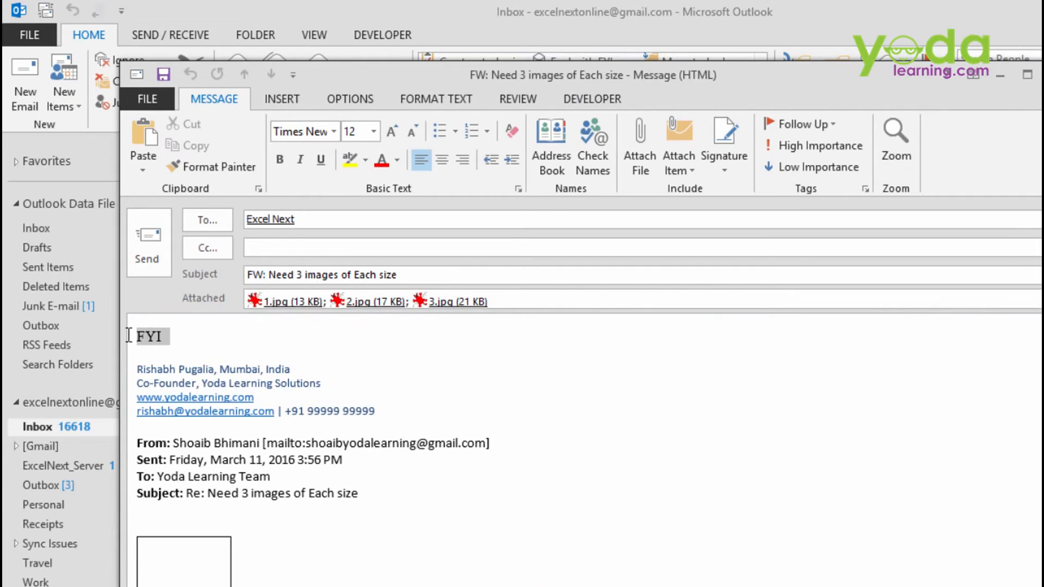
click(273, 218)
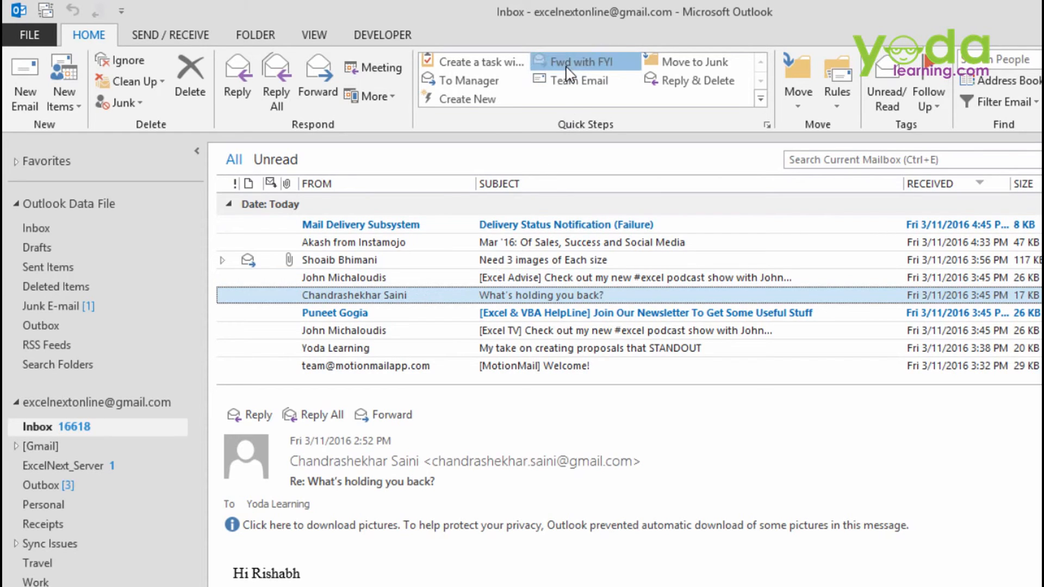
Step: Forward 'What's holding you back?' with the 'Fwd with FYI' Quick Step and send it with Ctrl+Enter
click(577, 62)
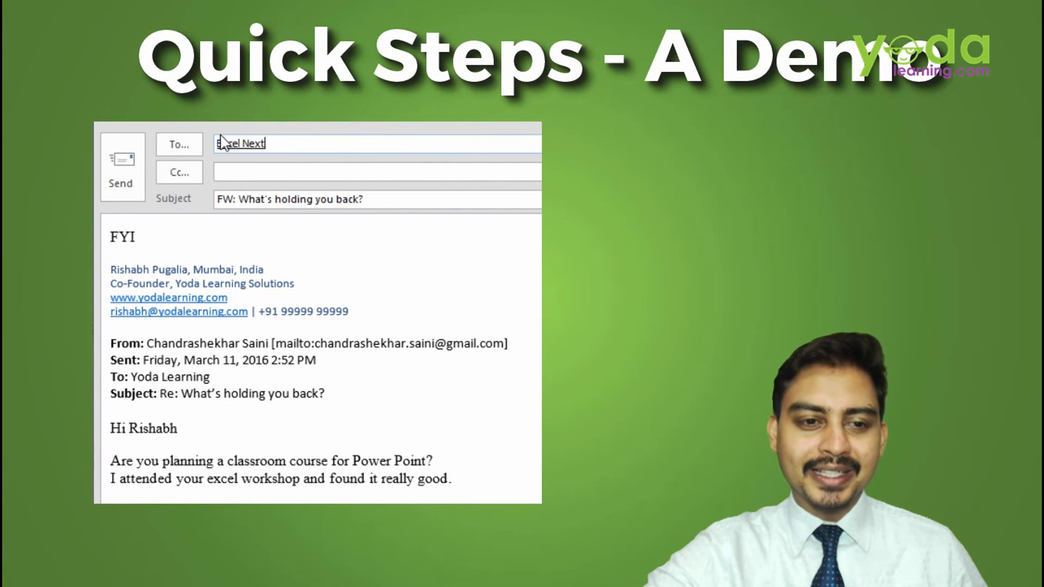
key(ctrl+enter)
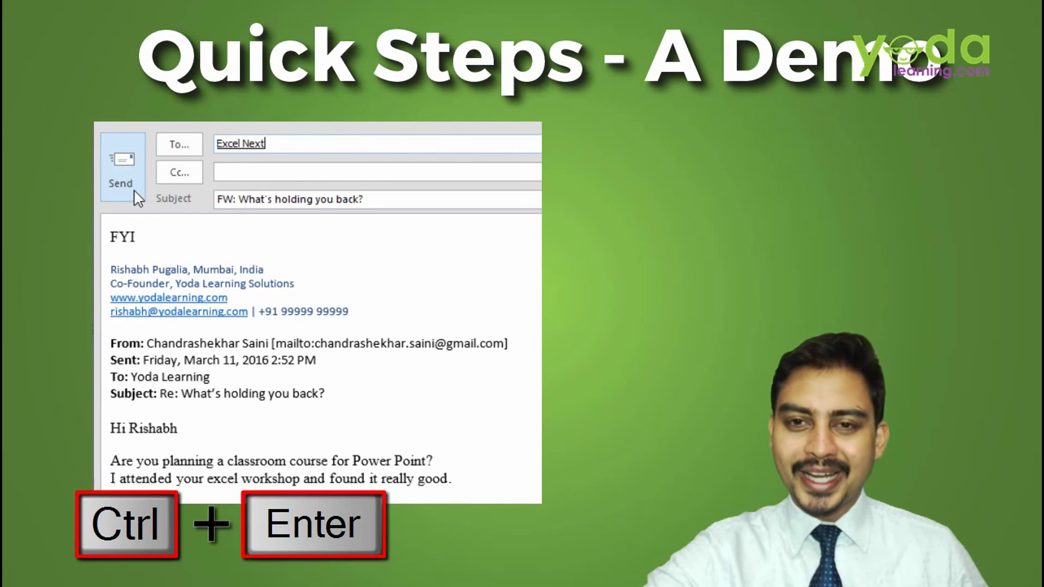